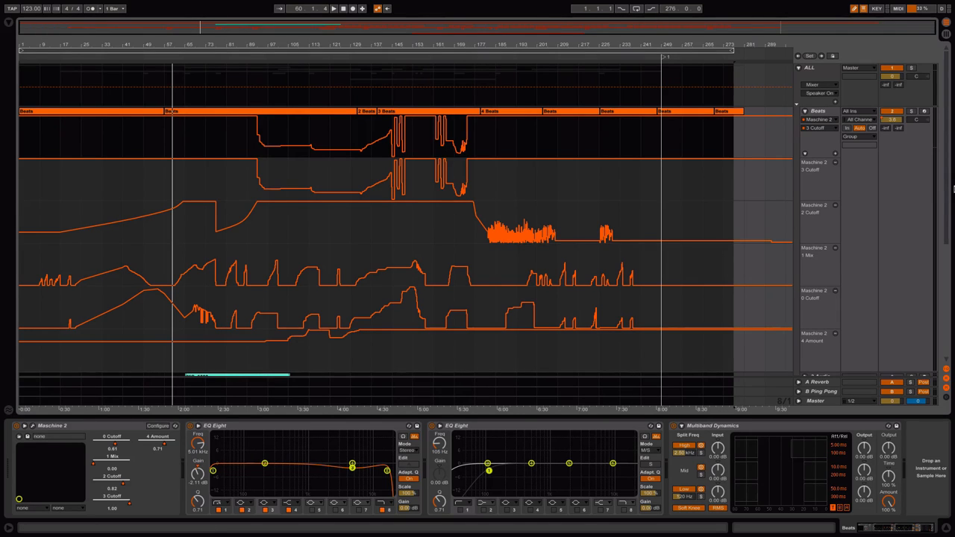
# - Scroll to the Beats track's Maschine 2 plugin showing the Beat group's Filter and Flanger
pyautogui.scroll(-3)
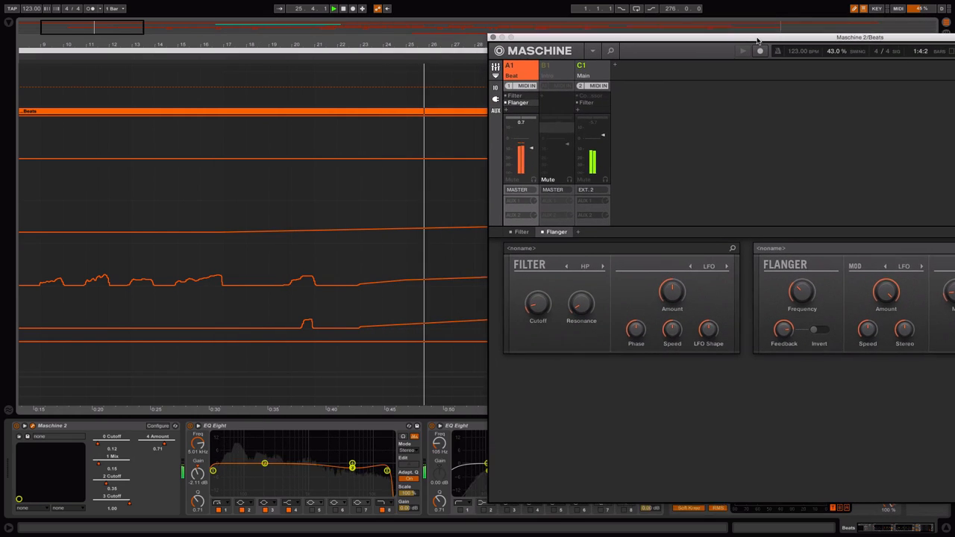
# - Sweep the Beat group's filter cutoff up to about 149 Hz and raise the Flanger setting to 35.6%
pyautogui.moveTo(755, 37); pyautogui.dragTo(776, 32)
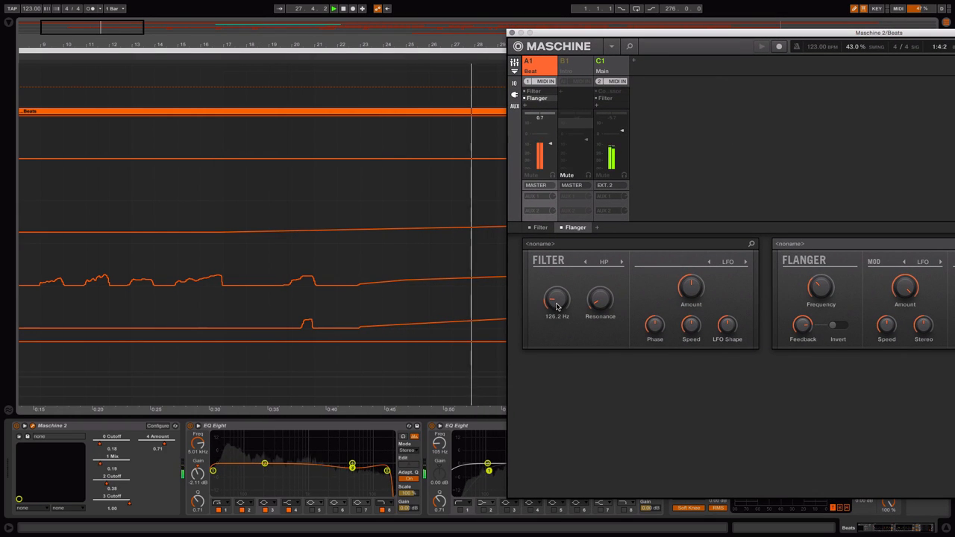
pyautogui.moveTo(557, 298); pyautogui.dragTo(556, 287)
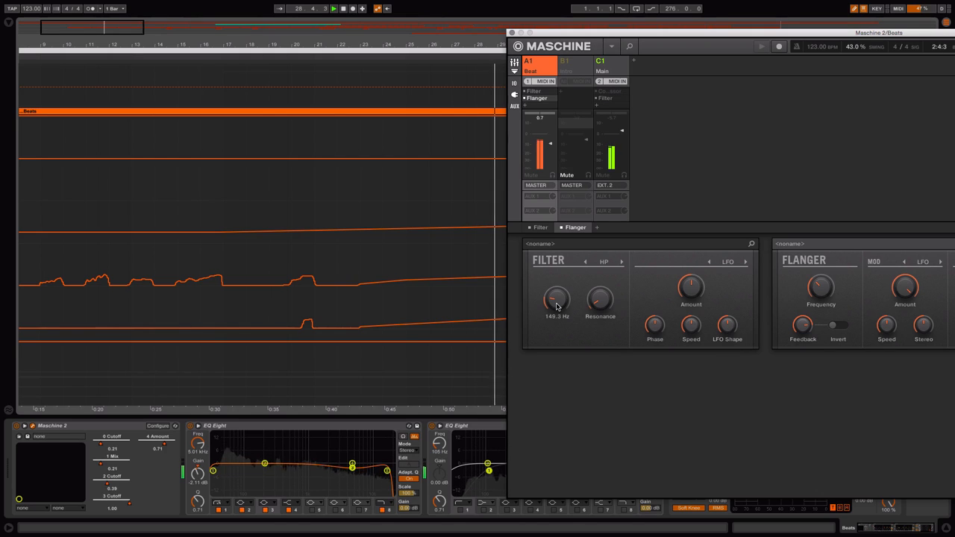
pyautogui.moveTo(556, 298); pyautogui.dragTo(557, 287)
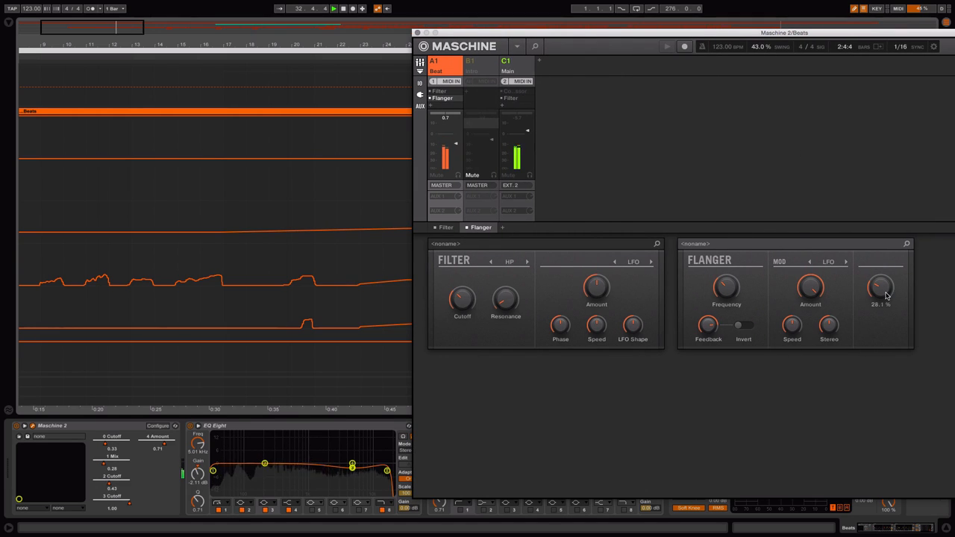
pyautogui.moveTo(880, 285); pyautogui.dragTo(882, 282)
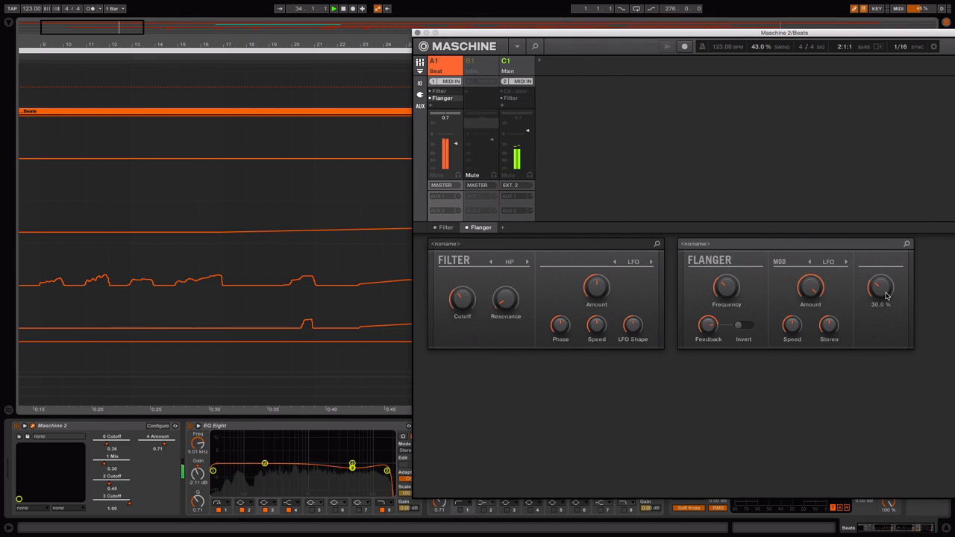
pyautogui.moveTo(880, 288); pyautogui.dragTo(880, 282)
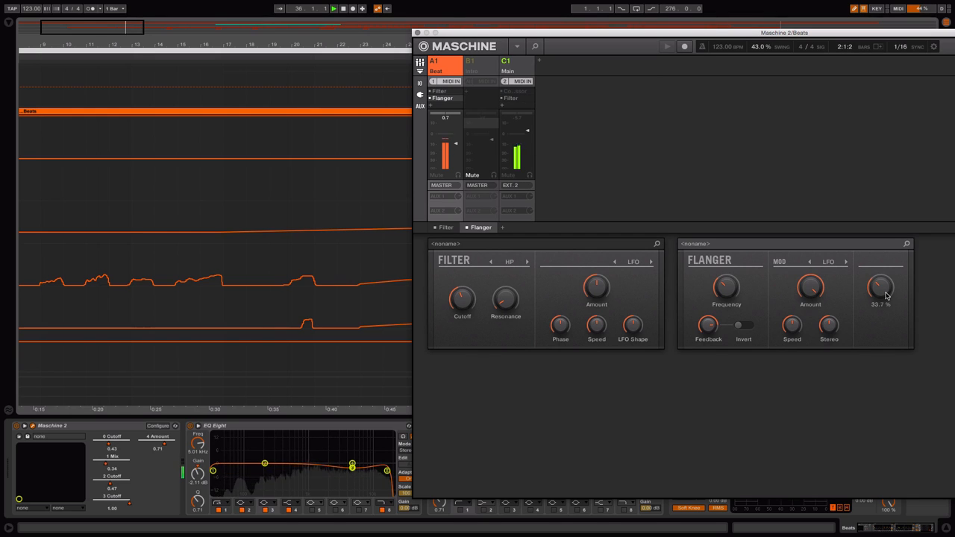
pyautogui.moveTo(880, 288); pyautogui.dragTo(880, 283)
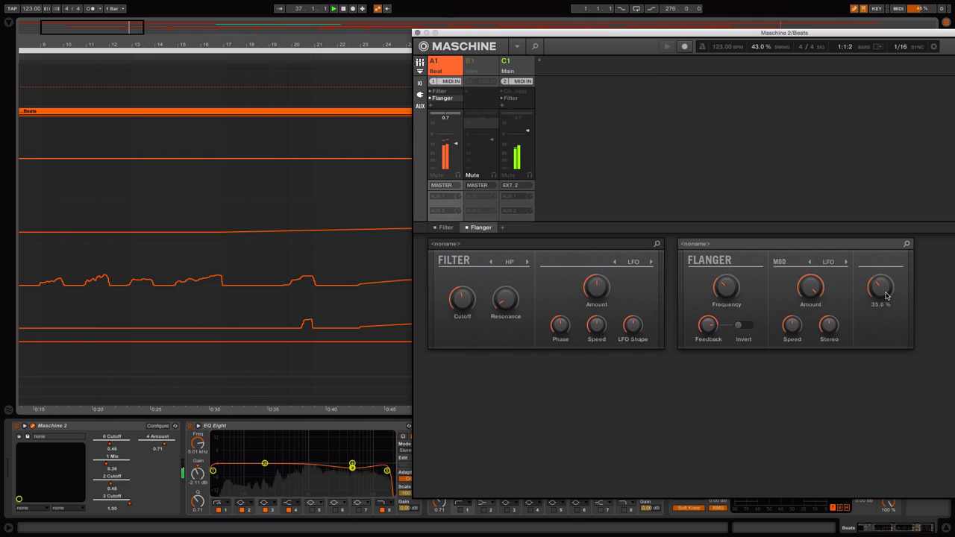
# - Select the C1 Main group to show its Compressor and 12.5 kHz low-pass Filter
pyautogui.click(516, 65)
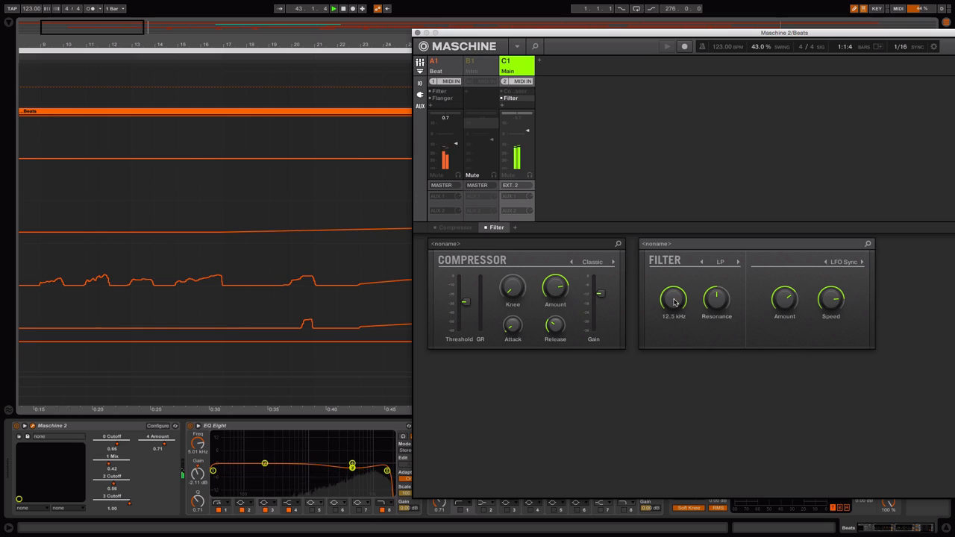
pyautogui.moveTo(656, 395)
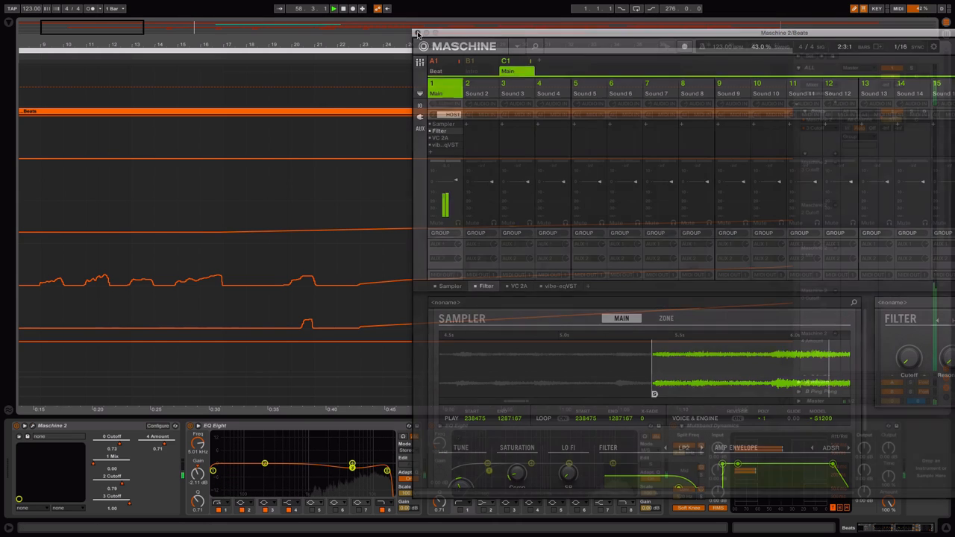
# - Close Maschine 2, revealing the Beats track's cutoff, mix and amount automation lanes
pyautogui.click(418, 33)
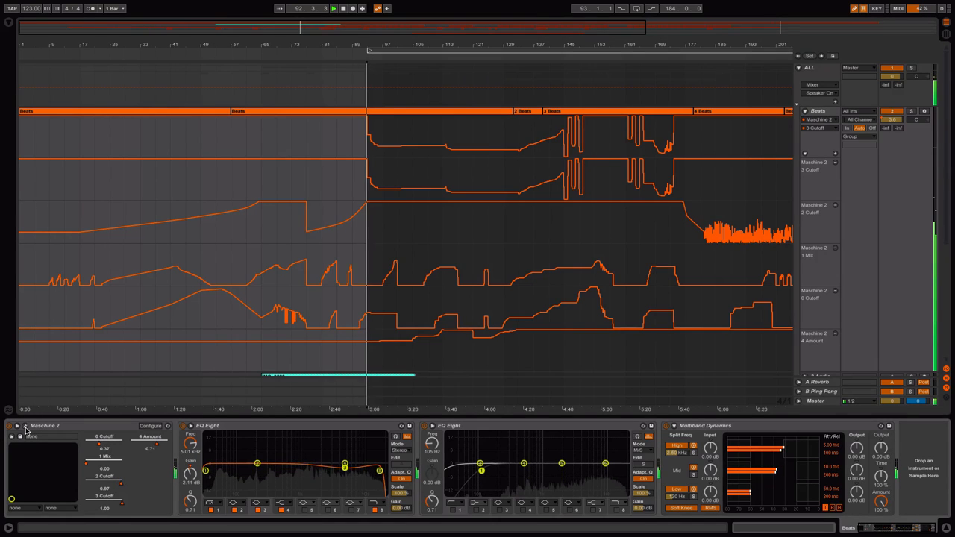
# - Show the Sub track with its Operator and Utility devices, and mute the track
pyautogui.click(17, 425)
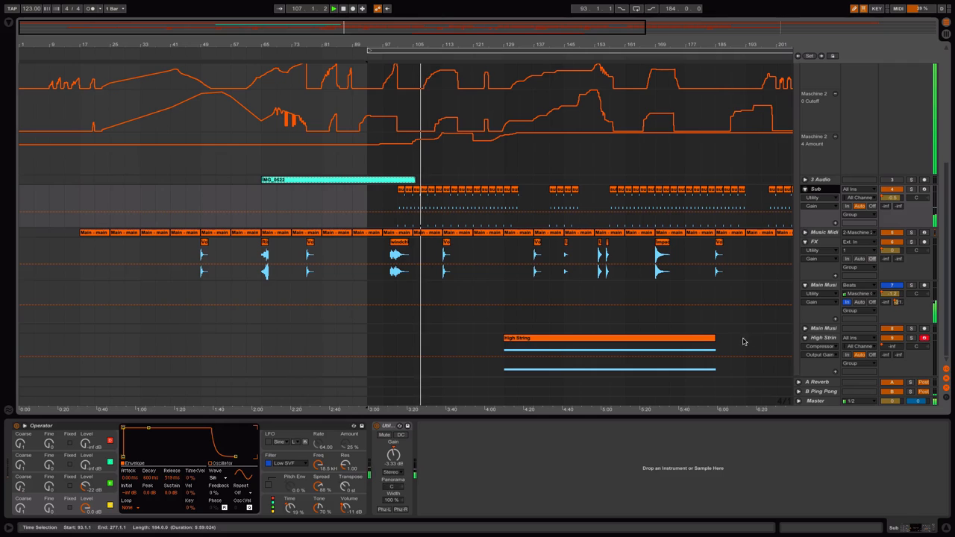
pyautogui.click(911, 189)
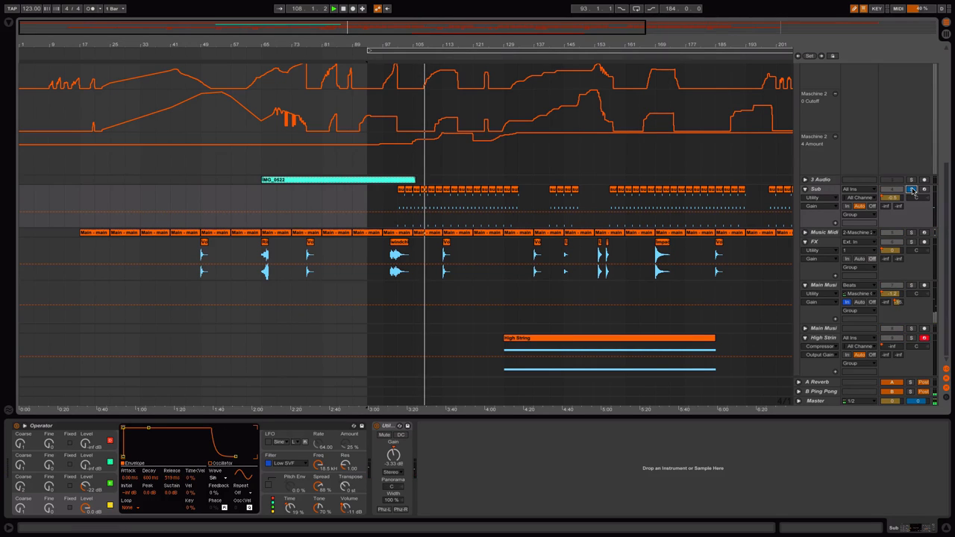